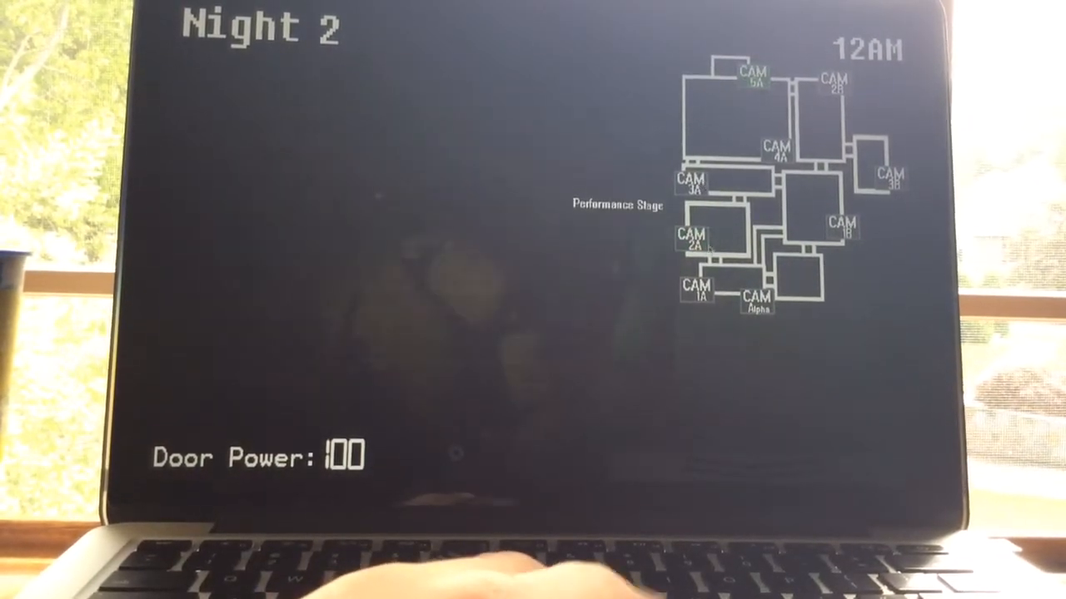
Cycle the Left Door, Kitchen, Dining Room 2 and Party Area feeds, ending on the Left Door through 1AM.
{"action": "left_click", "coordinate": [691, 241]}
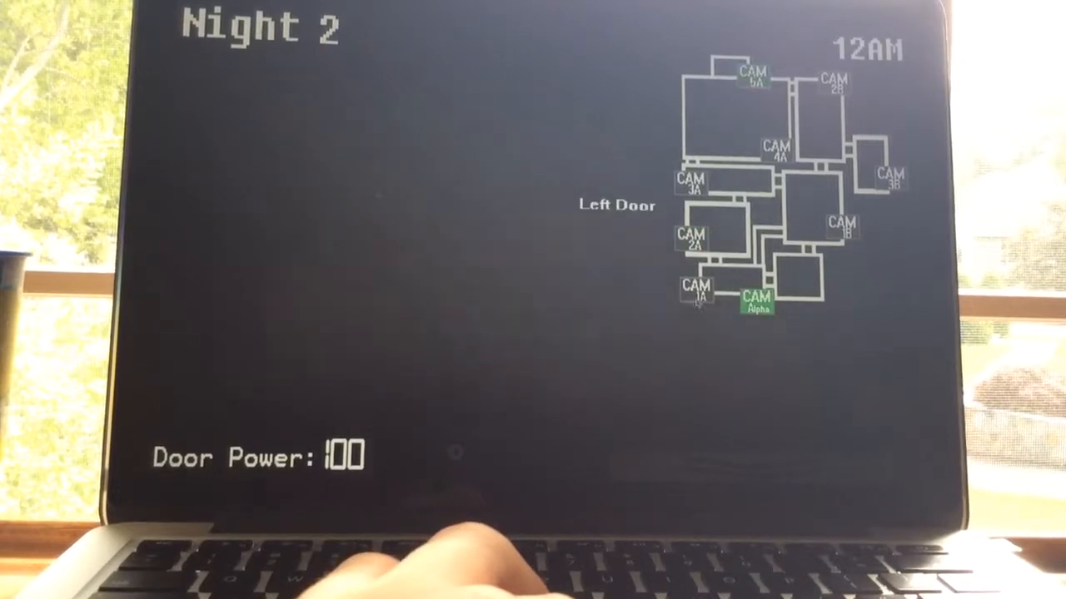
{"action": "left_click", "coordinate": [886, 175]}
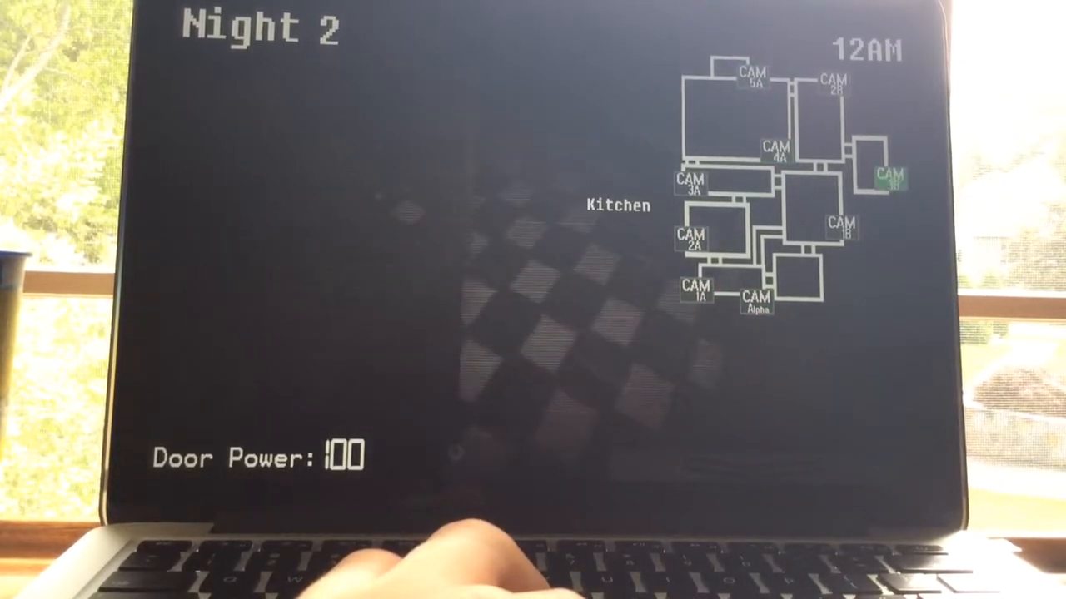
{"action": "left_click", "coordinate": [839, 230]}
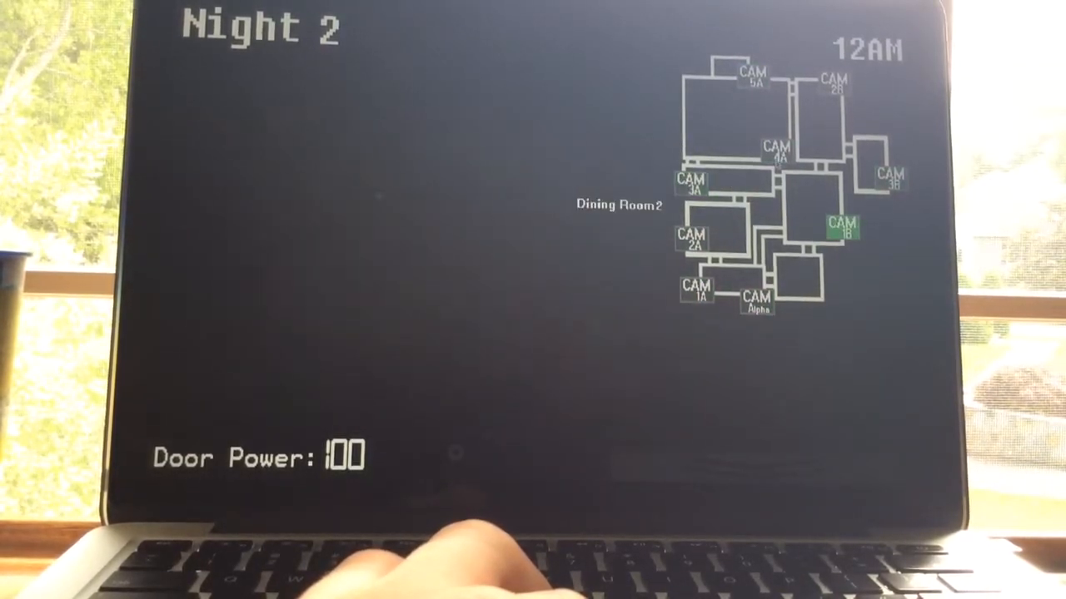
{"action": "left_click", "coordinate": [776, 152]}
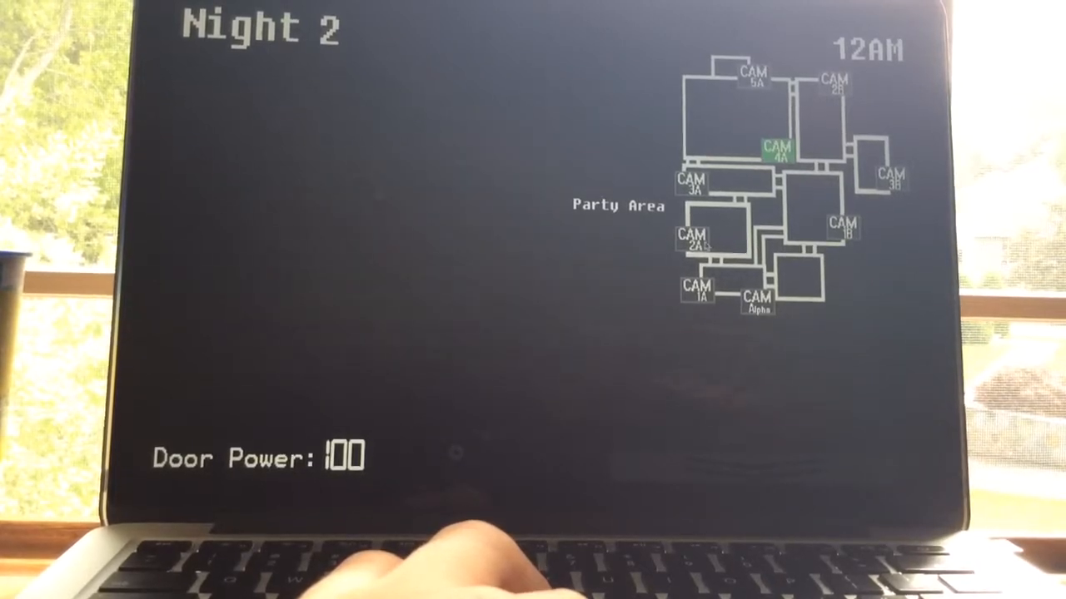
{"action": "left_click", "coordinate": [755, 301]}
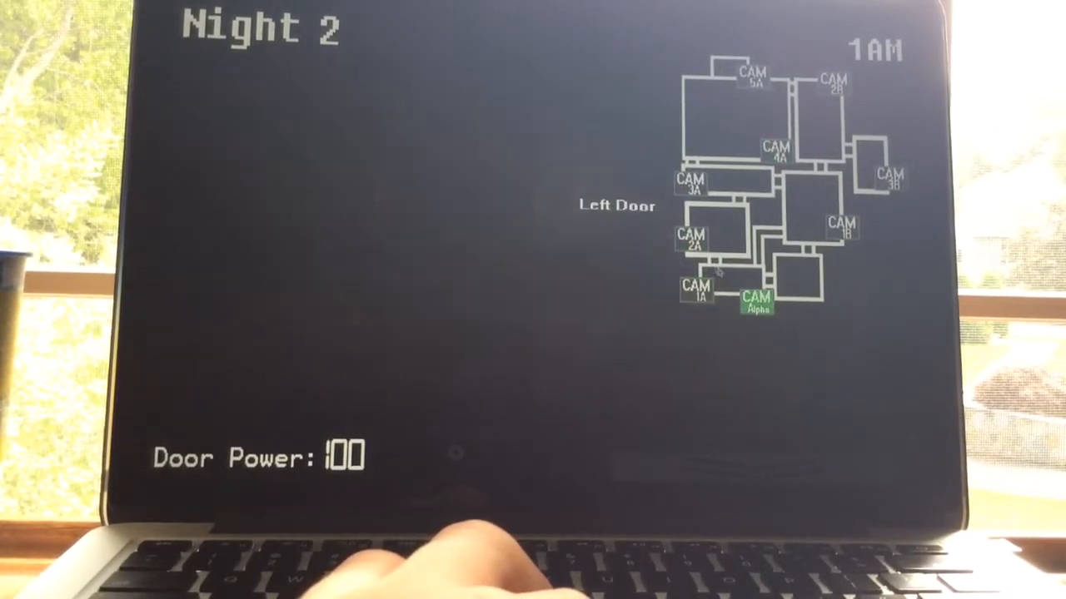
Alternate between the Repair Room and Left Door feeds, then check Dining Room 1.
{"action": "left_click", "coordinate": [689, 239]}
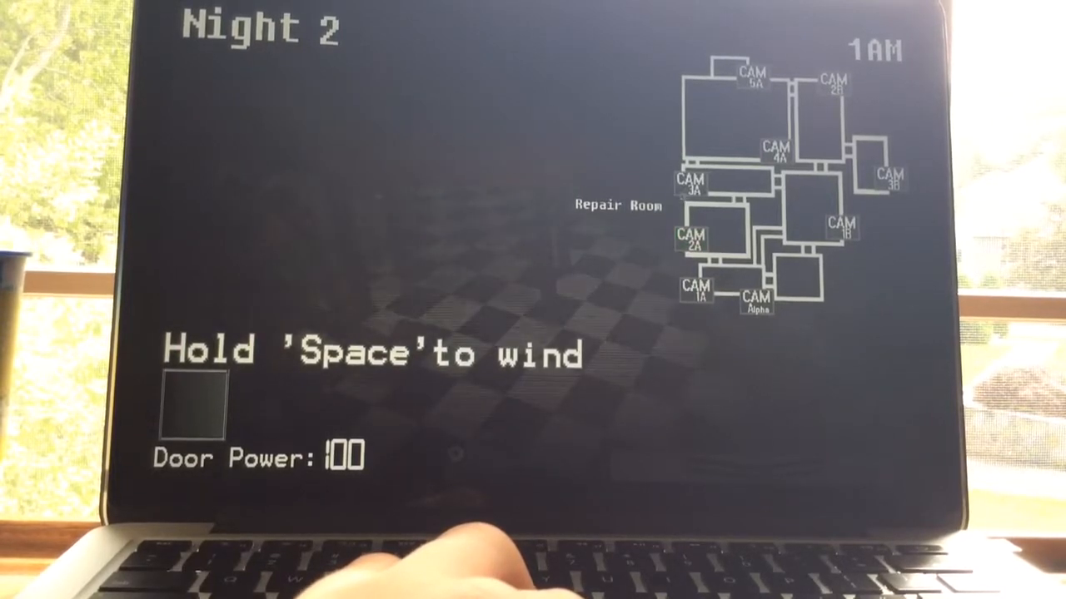
{"action": "left_click", "coordinate": [691, 179]}
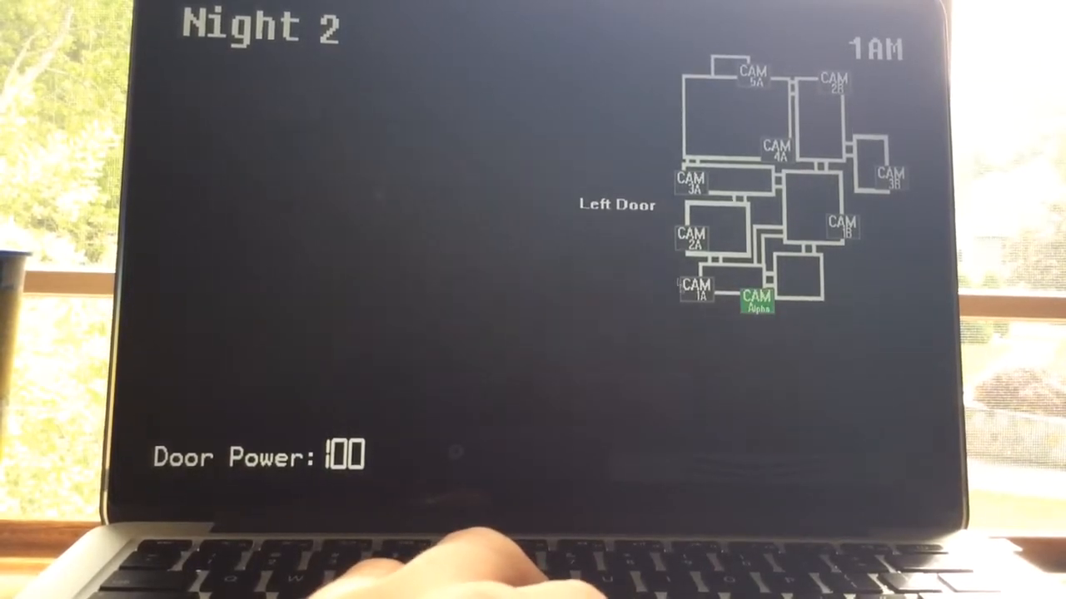
{"action": "left_click", "coordinate": [693, 240]}
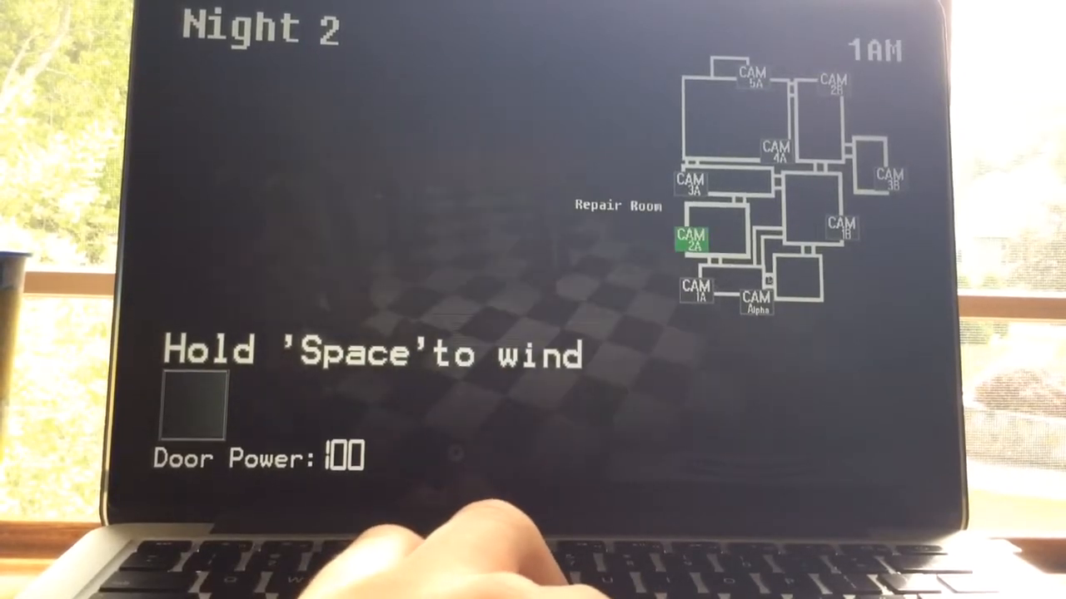
{"action": "left_click", "coordinate": [756, 300]}
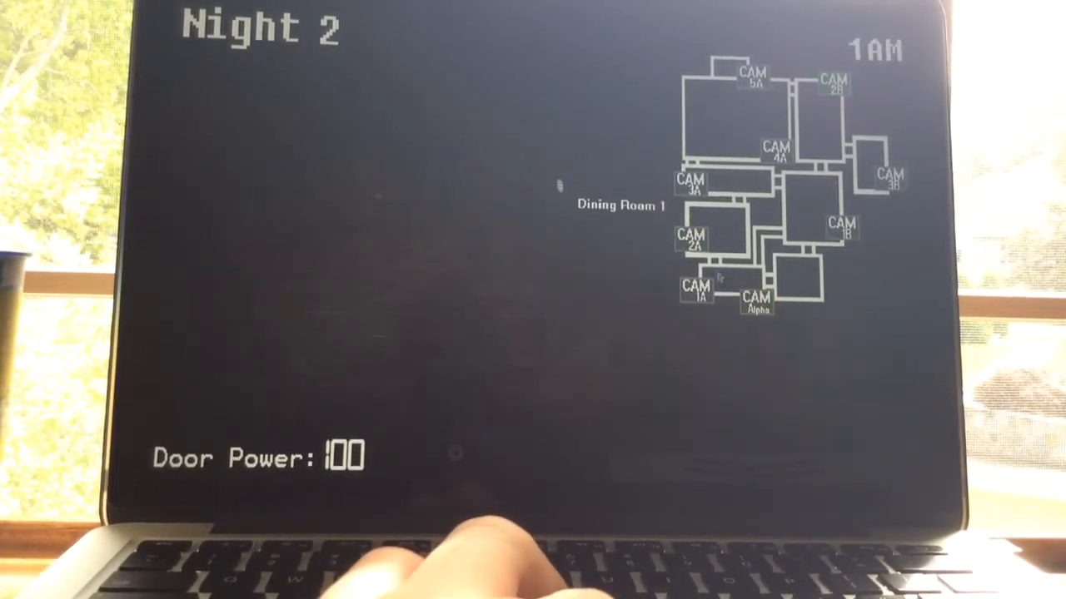
Check the Repair Hall and Left Door, then land on the Repair Room music box wind prompt by 2AM.
{"action": "left_click", "coordinate": [691, 237]}
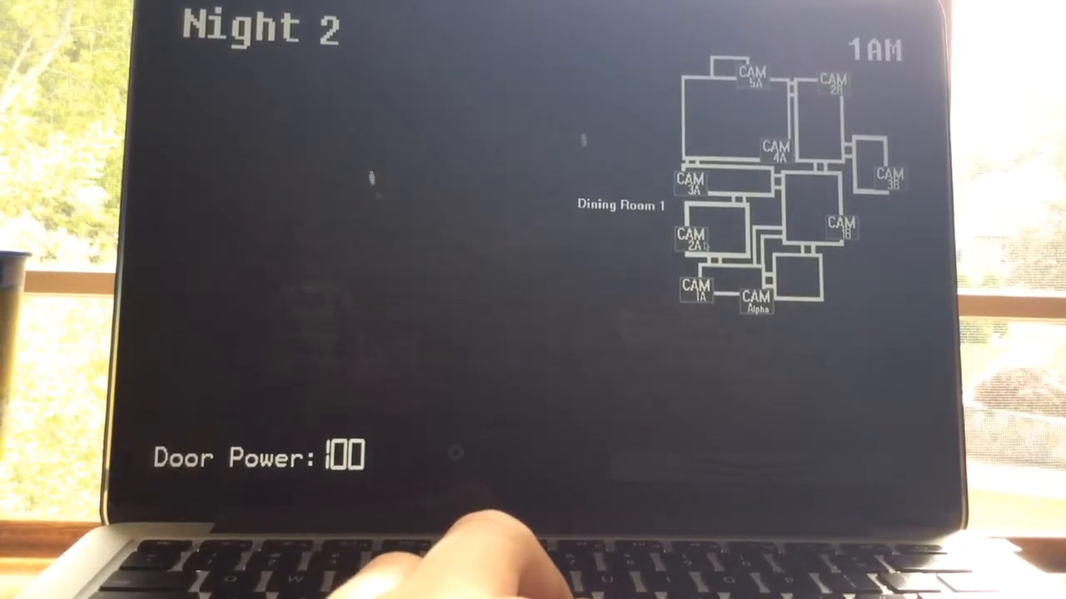
{"action": "left_click", "coordinate": [693, 239]}
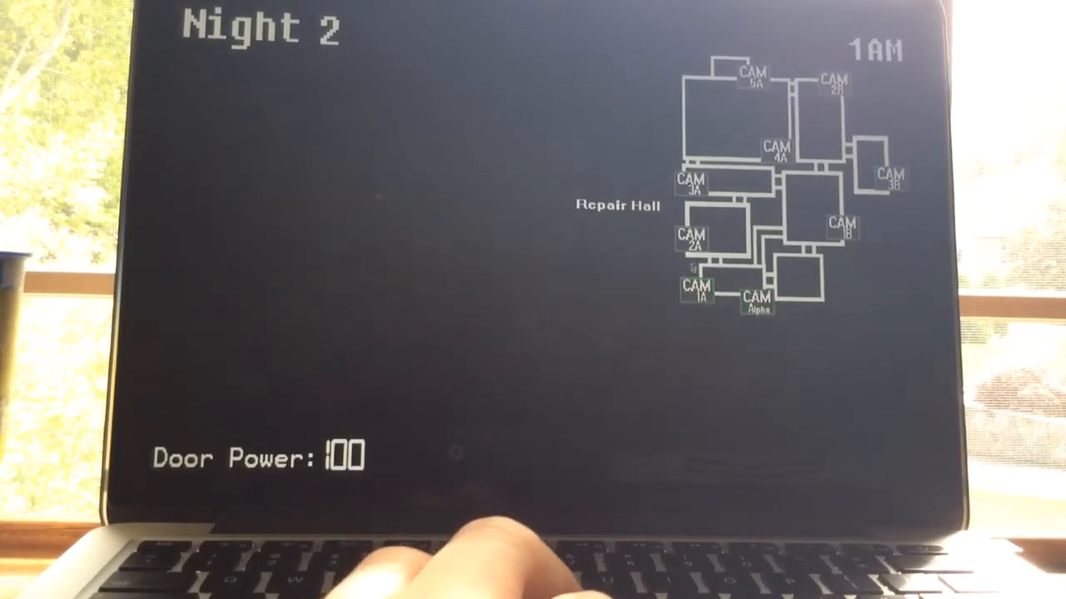
{"action": "left_click", "coordinate": [692, 181]}
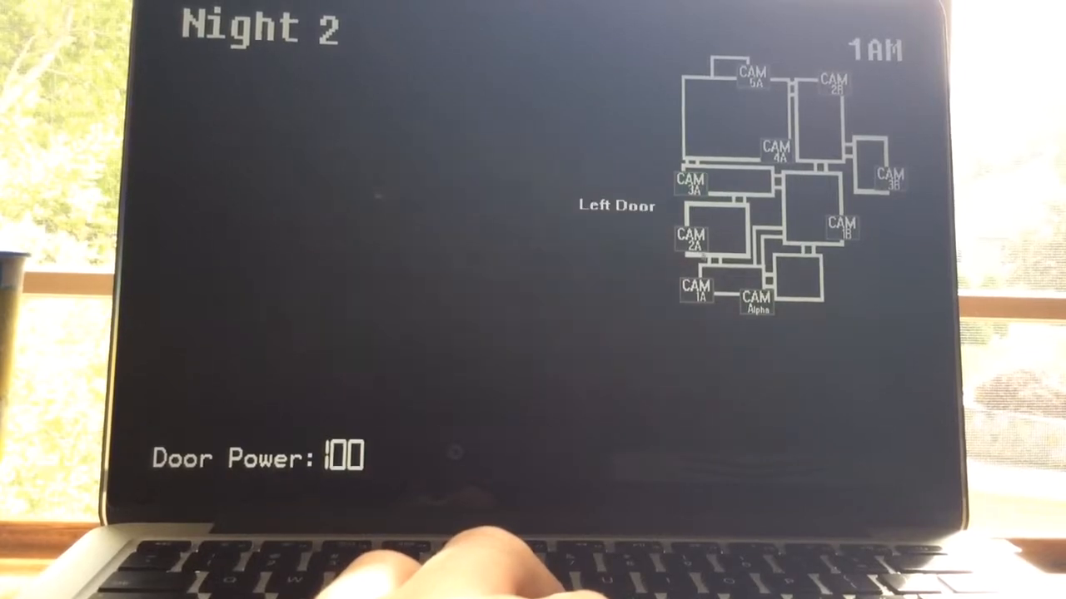
{"action": "left_click", "coordinate": [756, 303]}
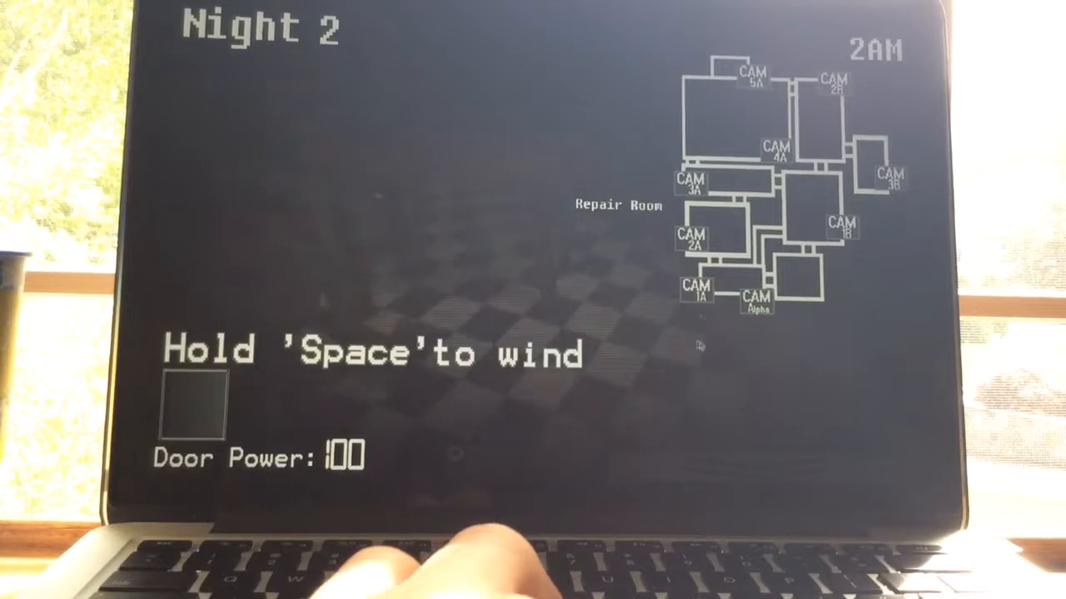
View the Party Area and Repair Room feeds, then watch Dining Room 1 until the clock reaches 3AM.
{"action": "left_click", "coordinate": [691, 241]}
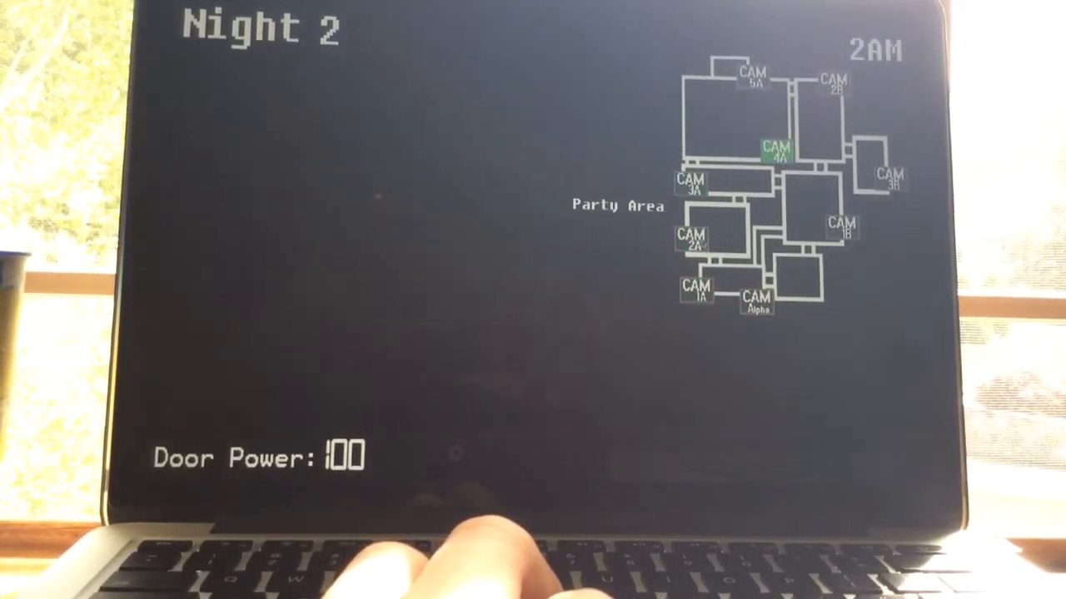
{"action": "left_click", "coordinate": [691, 240]}
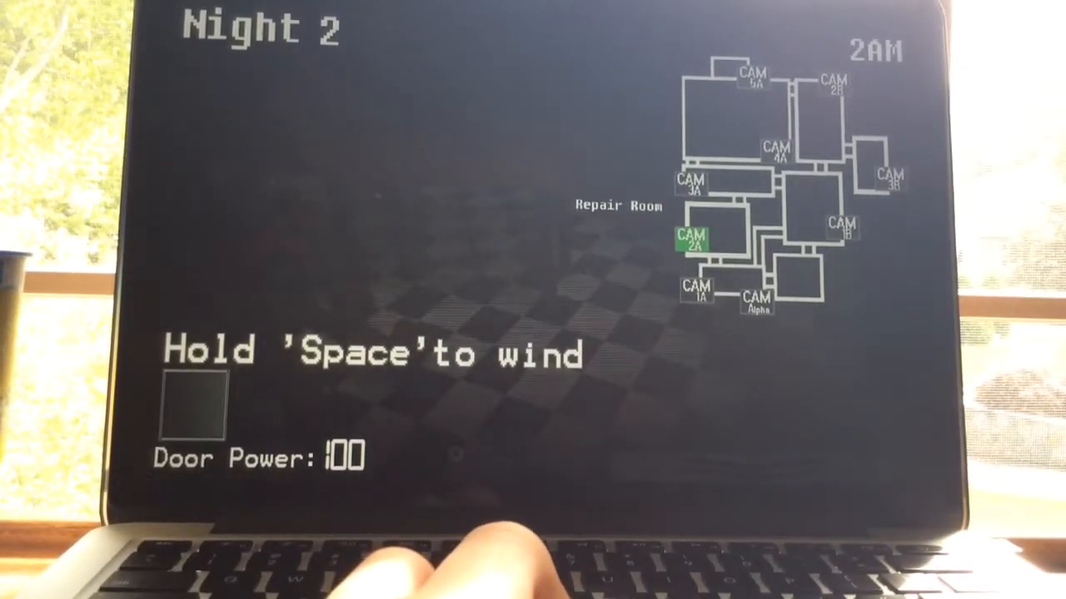
{"action": "left_click", "coordinate": [689, 183]}
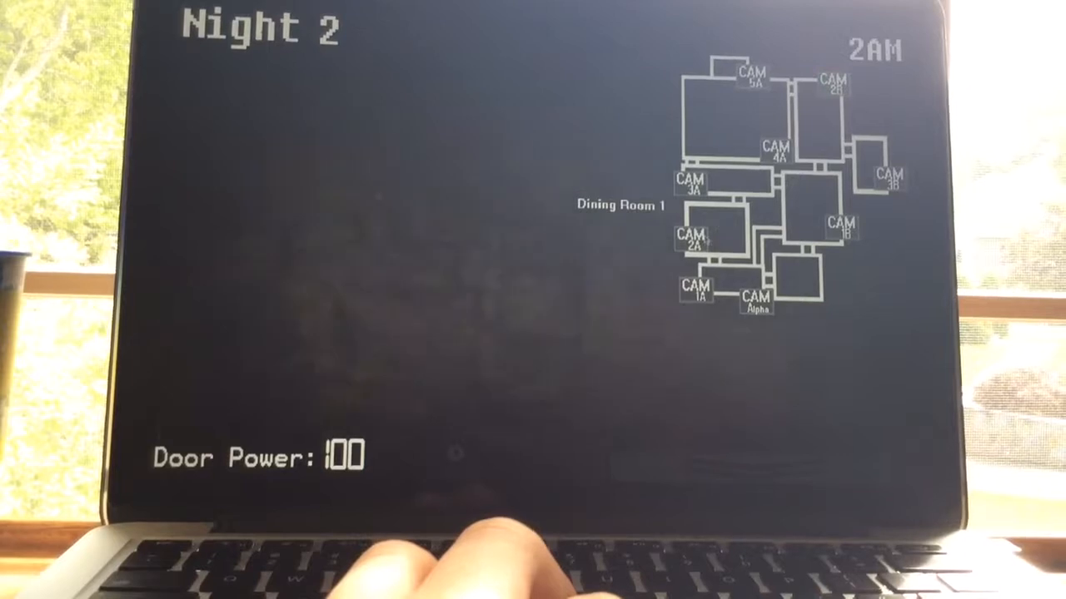
{"action": "left_click", "coordinate": [774, 148]}
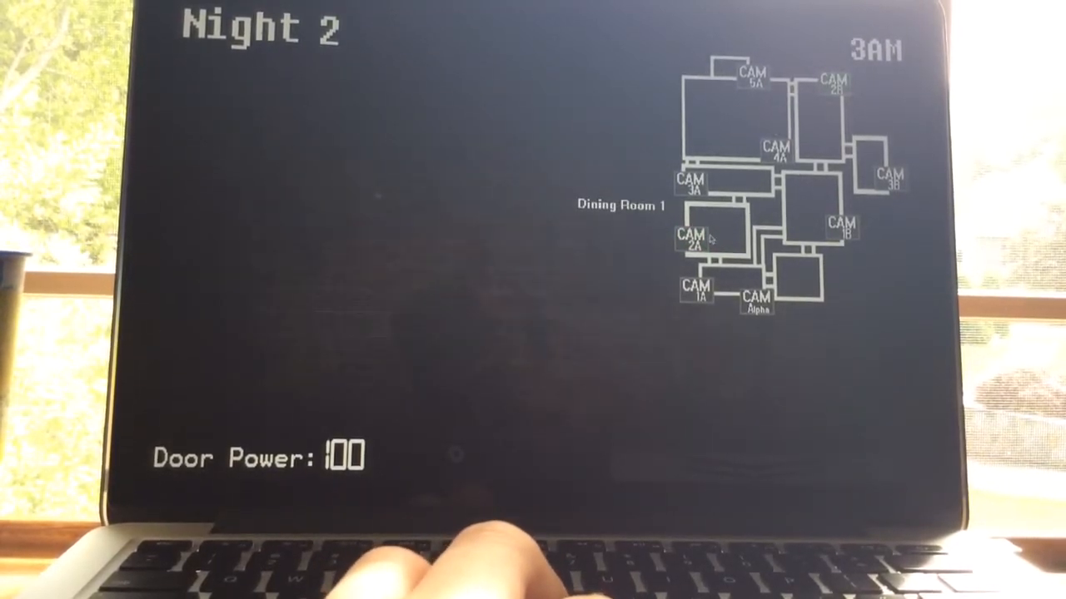
Sweep the Performance Stage, Party Area, Dining Room 1 and Repair Room feeds, winding the music box.
{"action": "left_click", "coordinate": [753, 76]}
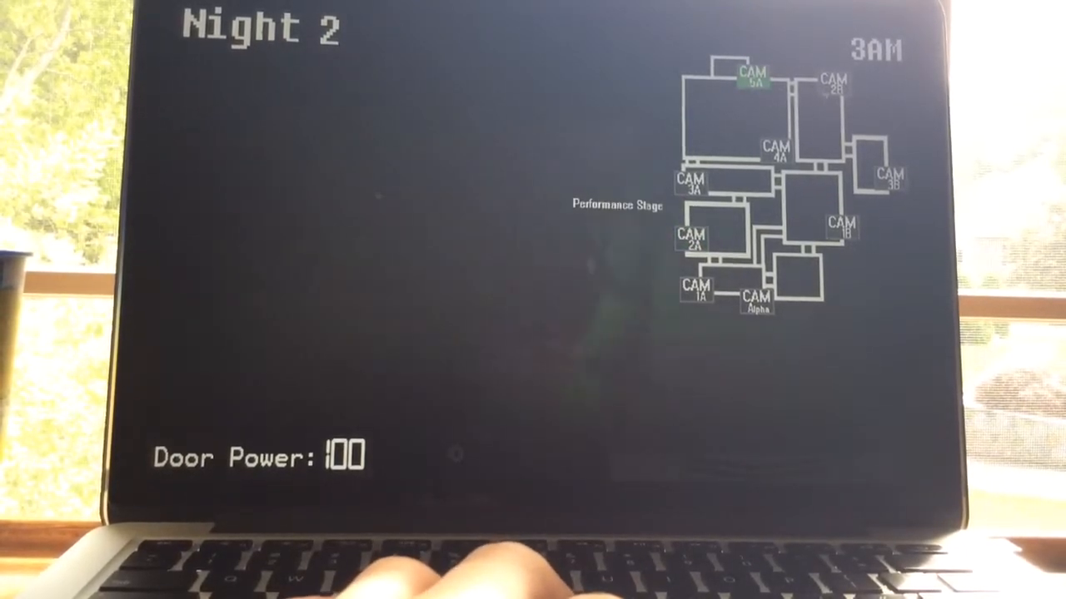
{"action": "left_click", "coordinate": [776, 150]}
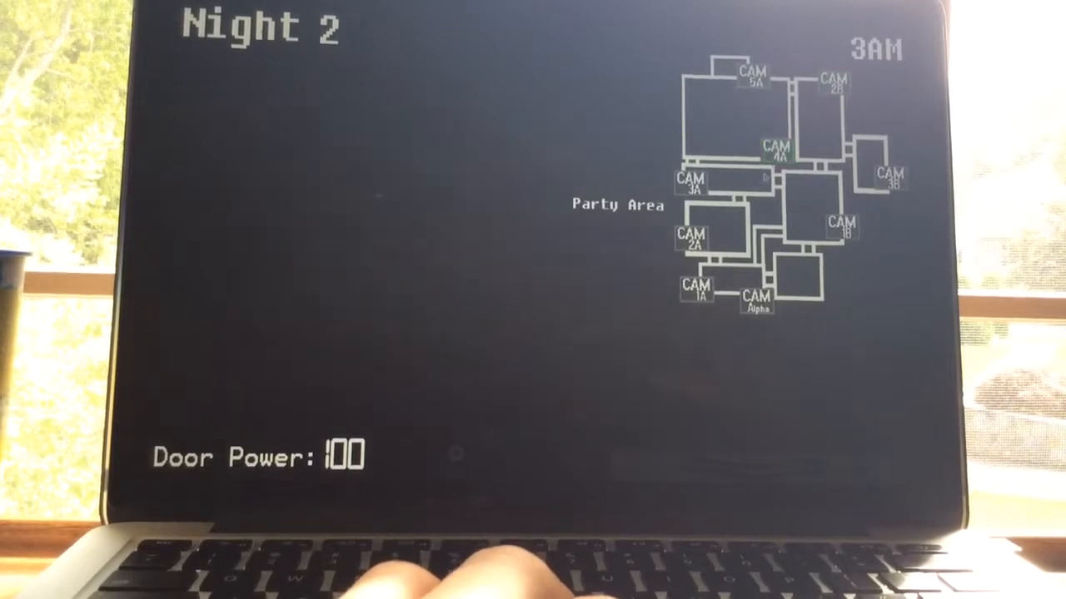
{"action": "left_click", "coordinate": [693, 236]}
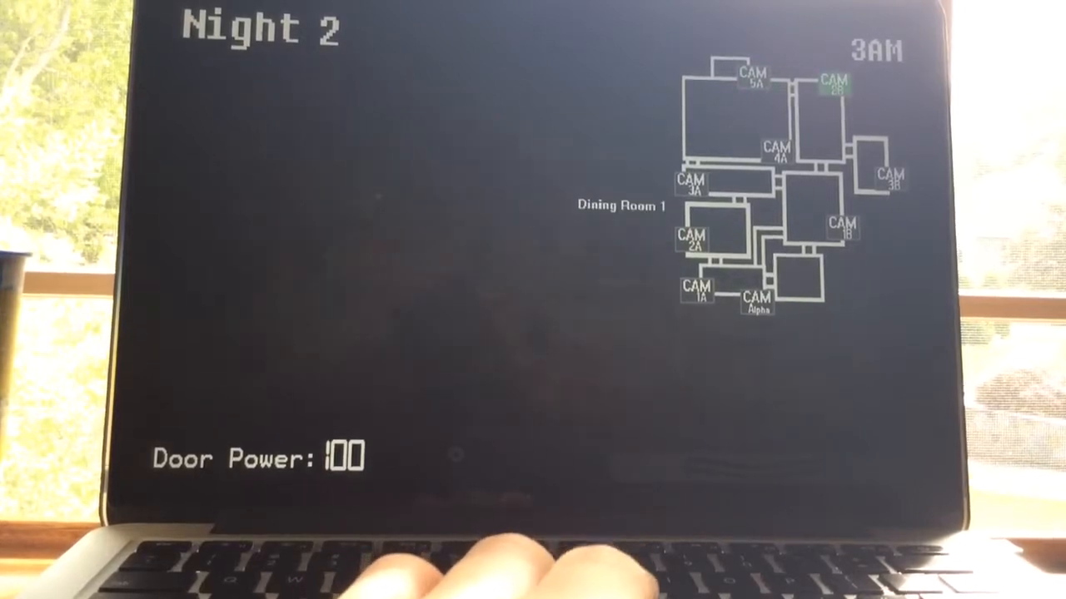
{"action": "left_click", "coordinate": [776, 151]}
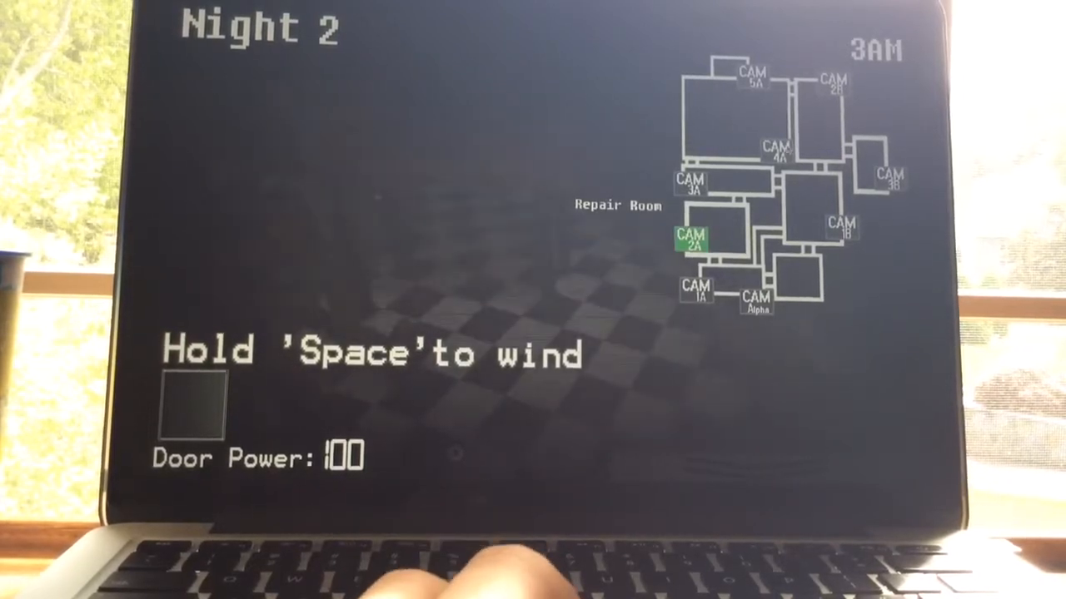
{"action": "left_click", "coordinate": [776, 149]}
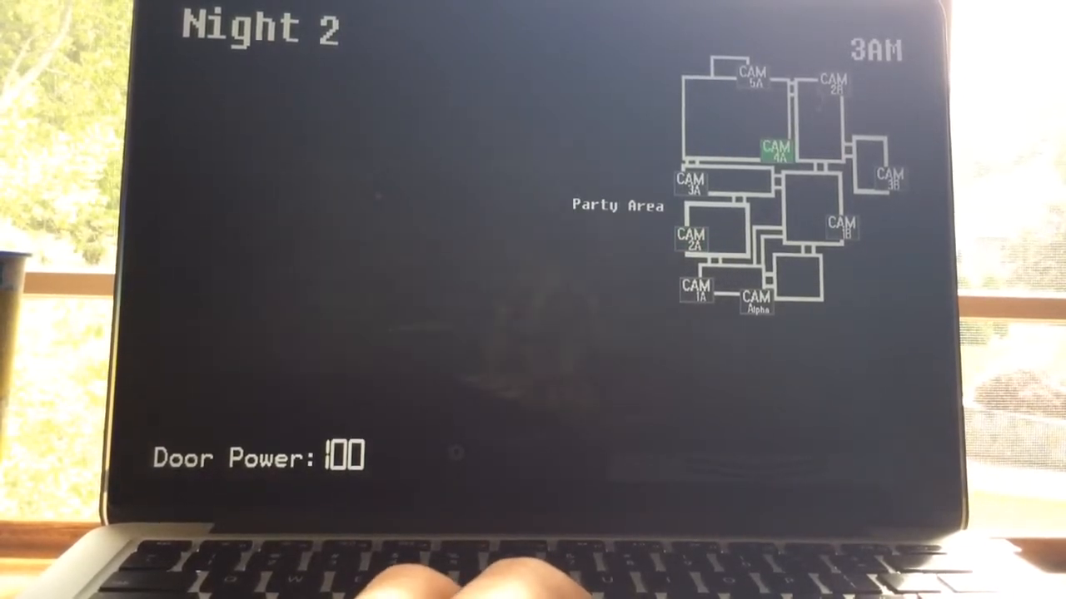
{"action": "left_click", "coordinate": [691, 241]}
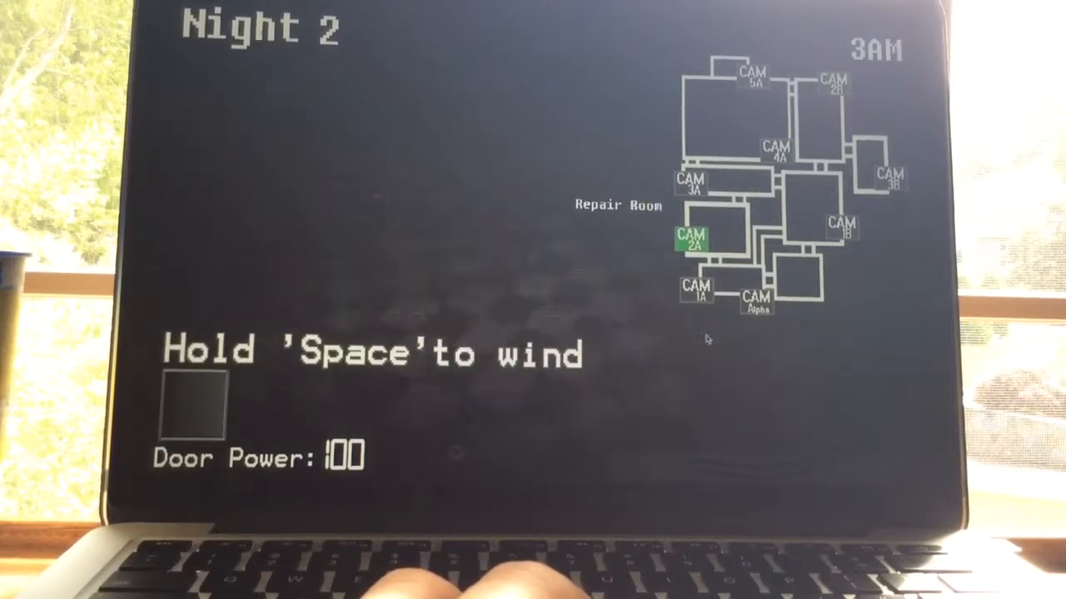
Check the Repair Hall, wind again in the Repair Room, then watch Dining Room 1 and the Party Area until 4AM.
{"action": "left_click", "coordinate": [696, 291]}
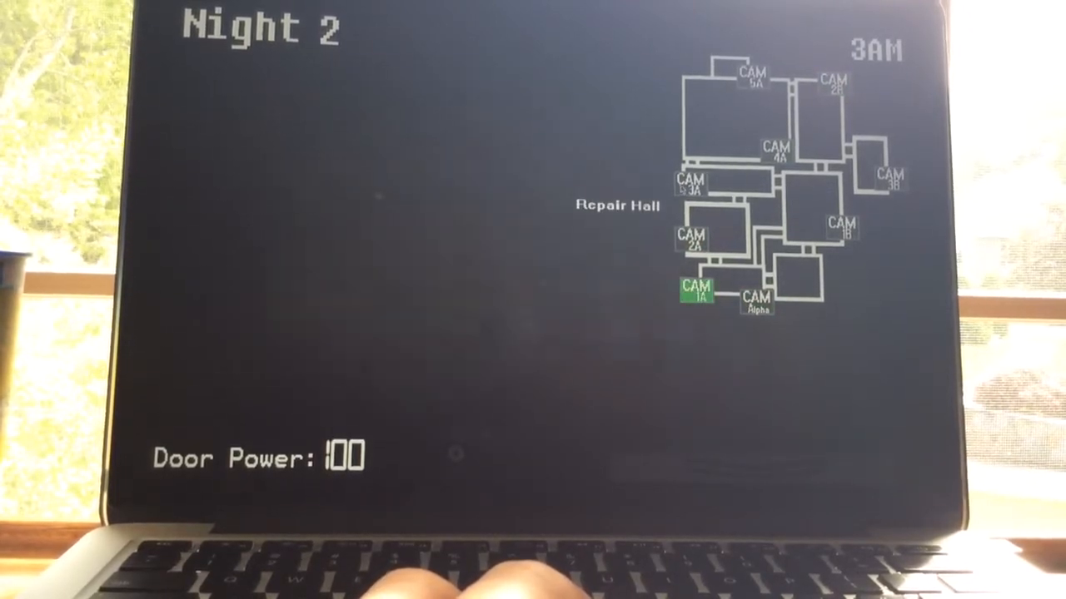
{"action": "left_click", "coordinate": [776, 150]}
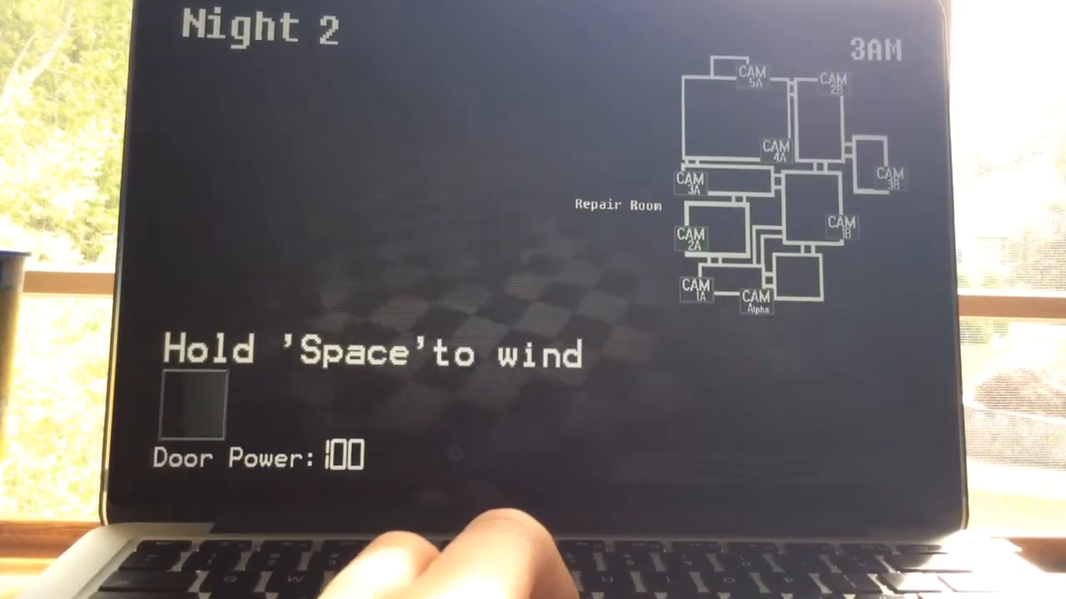
{"action": "left_click", "coordinate": [691, 236]}
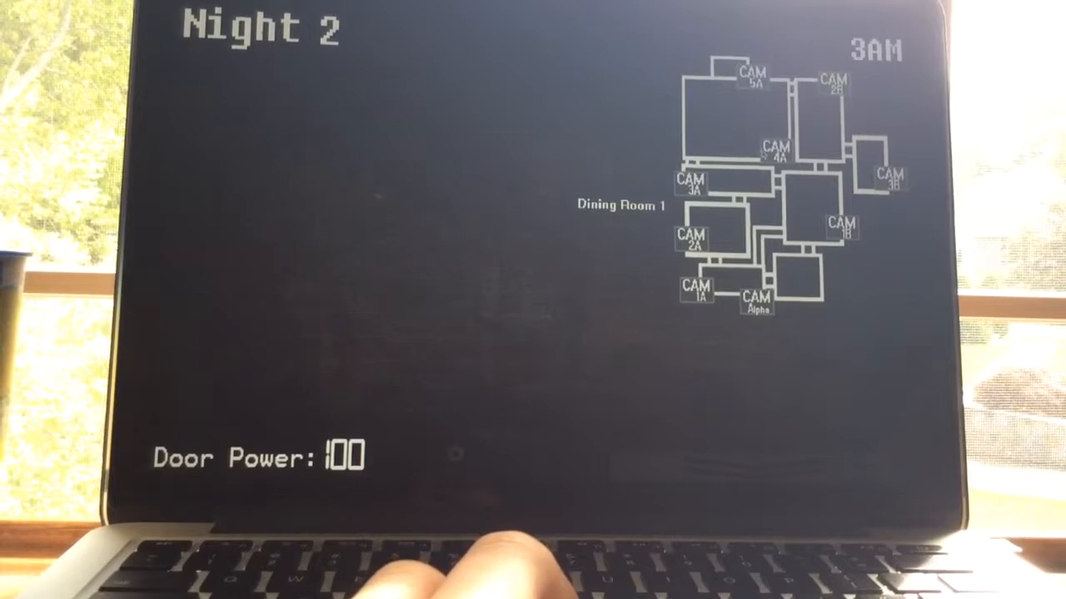
{"action": "left_click", "coordinate": [693, 240]}
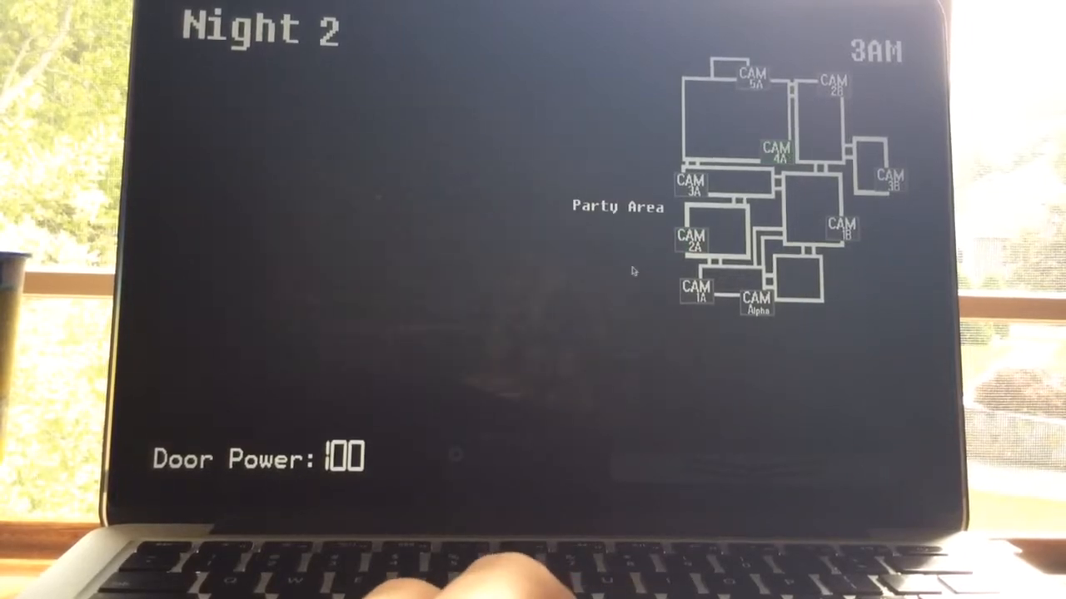
{"action": "left_click", "coordinate": [689, 240]}
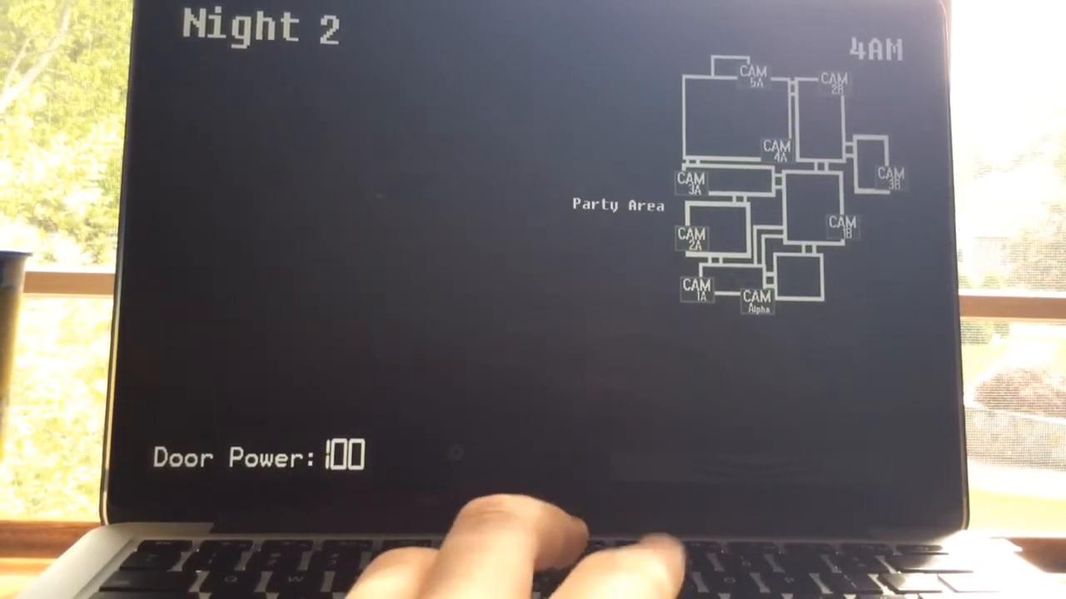
Watch the Party Area, Left Door and Dining Room 1 feeds from 4AM until the clock hits 5AM.
{"action": "left_click", "coordinate": [756, 299]}
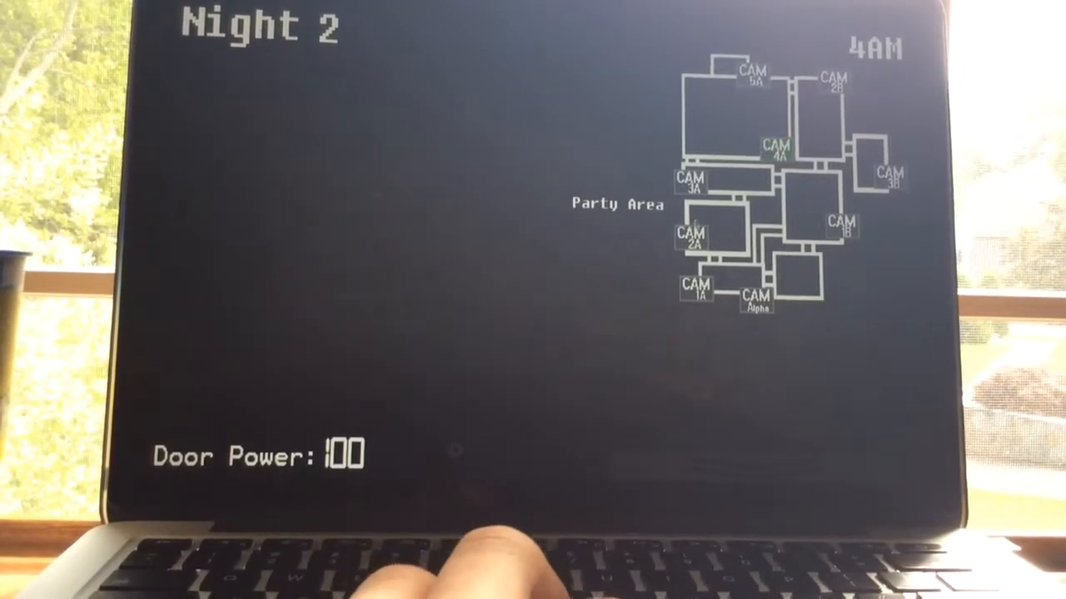
{"action": "left_click", "coordinate": [690, 238]}
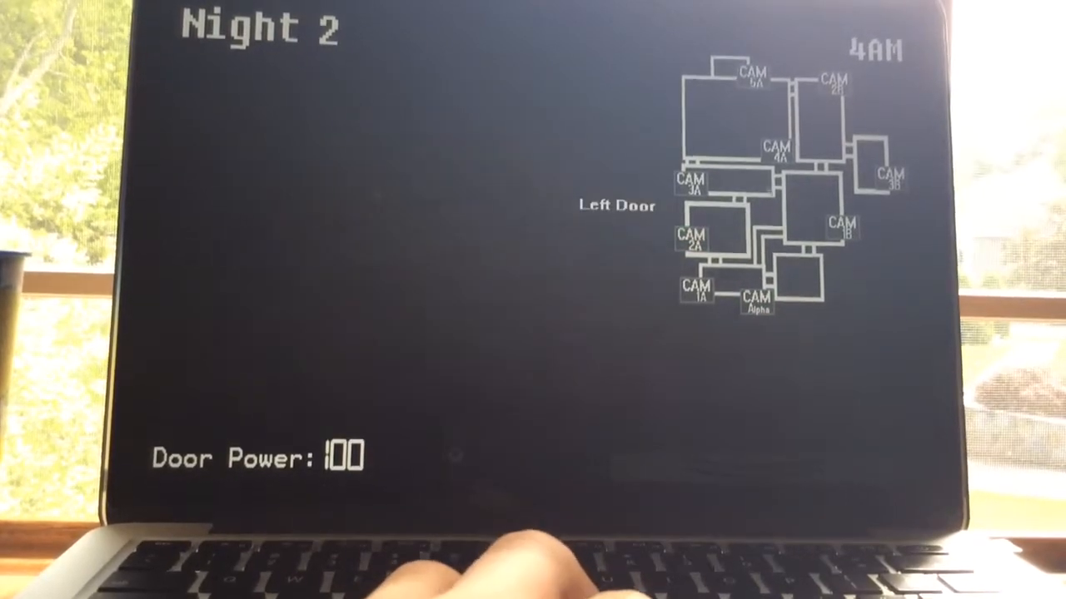
{"action": "left_click", "coordinate": [693, 241]}
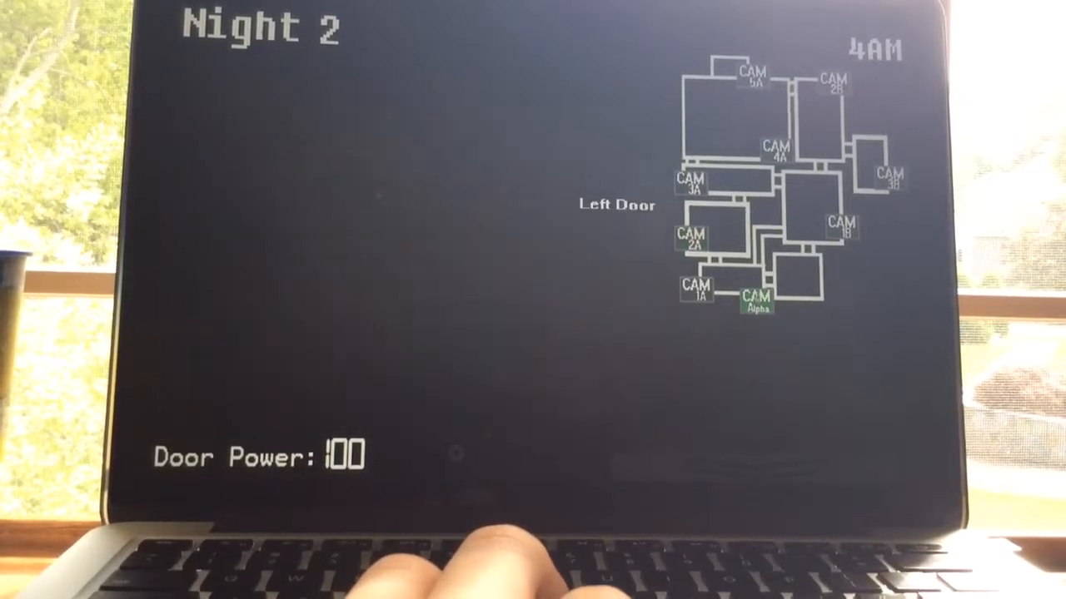
{"action": "left_click", "coordinate": [696, 290]}
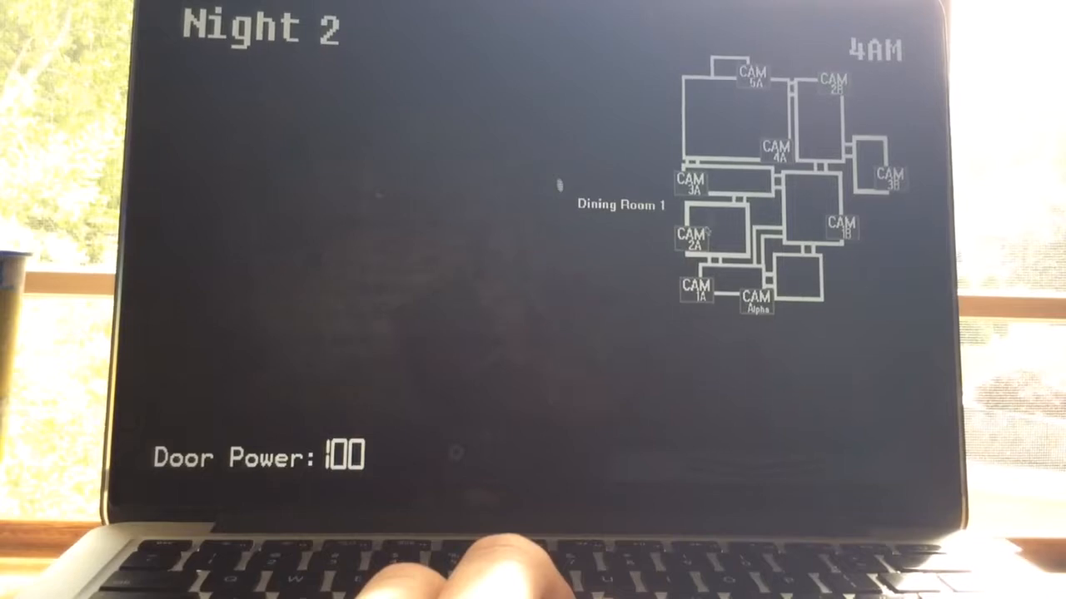
{"action": "left_click", "coordinate": [694, 239]}
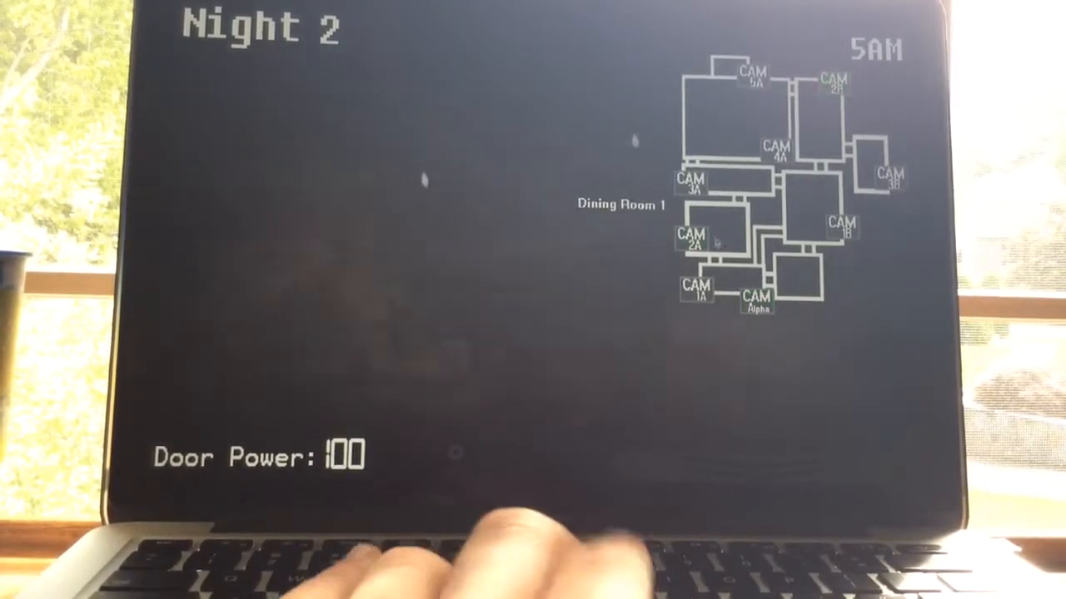
Wind the music box in the Repair Room, then monitor Dining Room 1 and the Left Door at 5AM.
{"action": "left_click", "coordinate": [691, 240]}
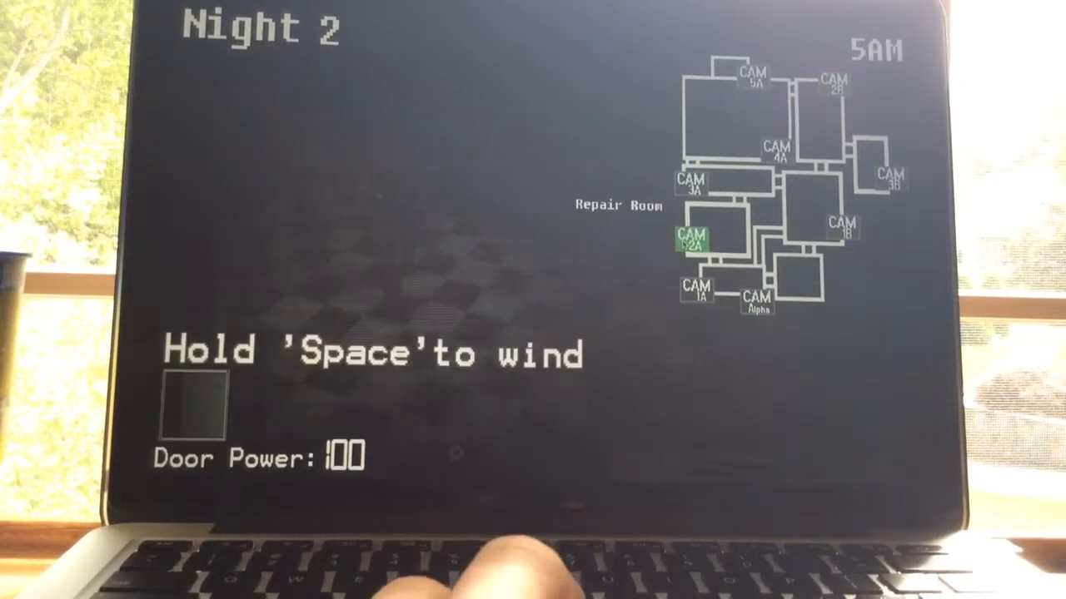
{"action": "left_click", "coordinate": [832, 82]}
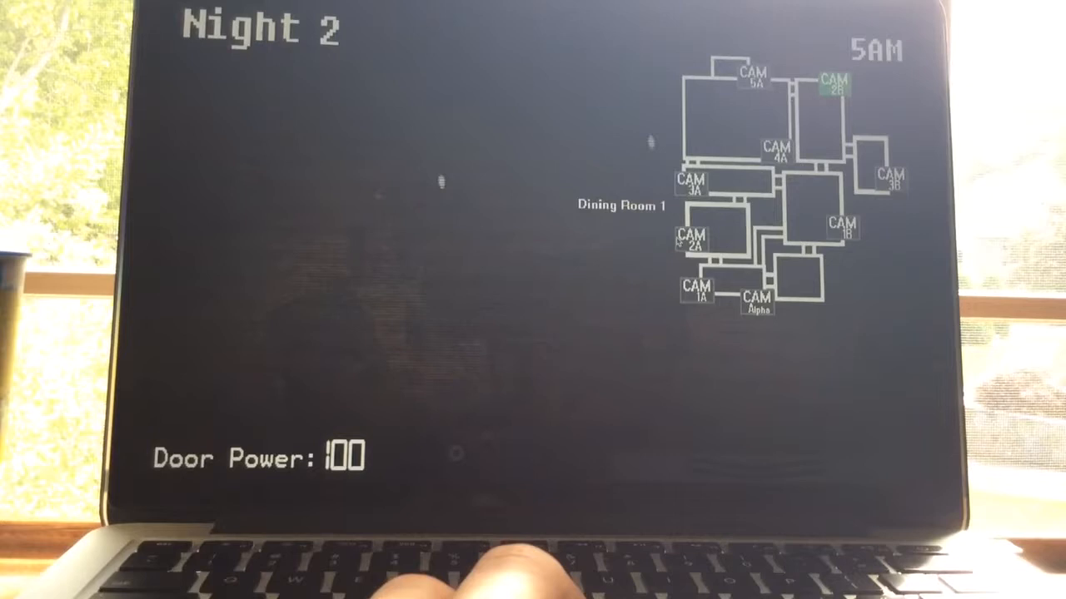
{"action": "left_click", "coordinate": [756, 301]}
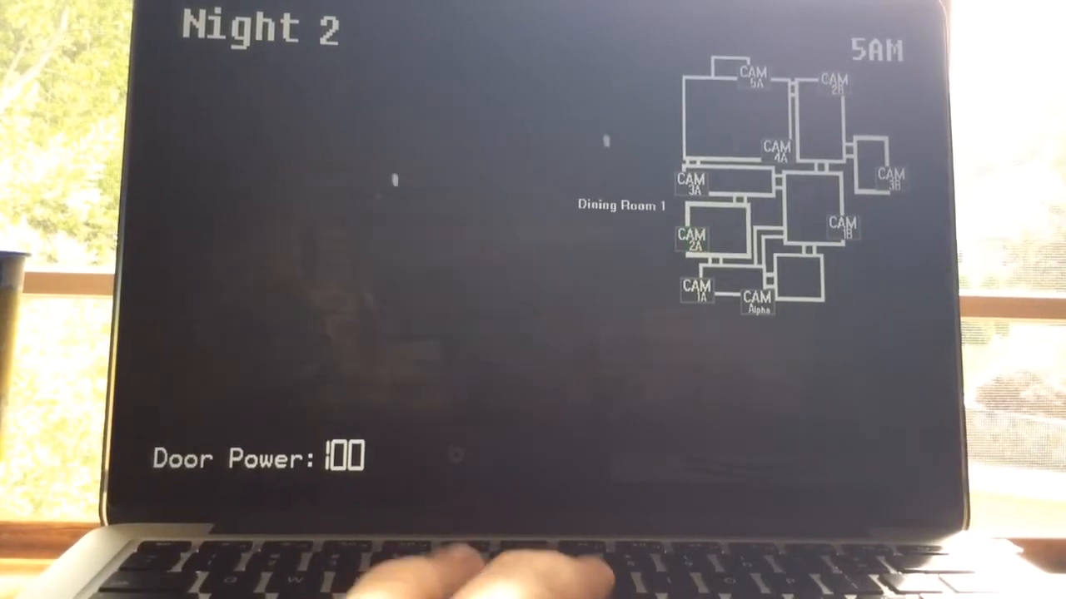
{"action": "left_click", "coordinate": [693, 239]}
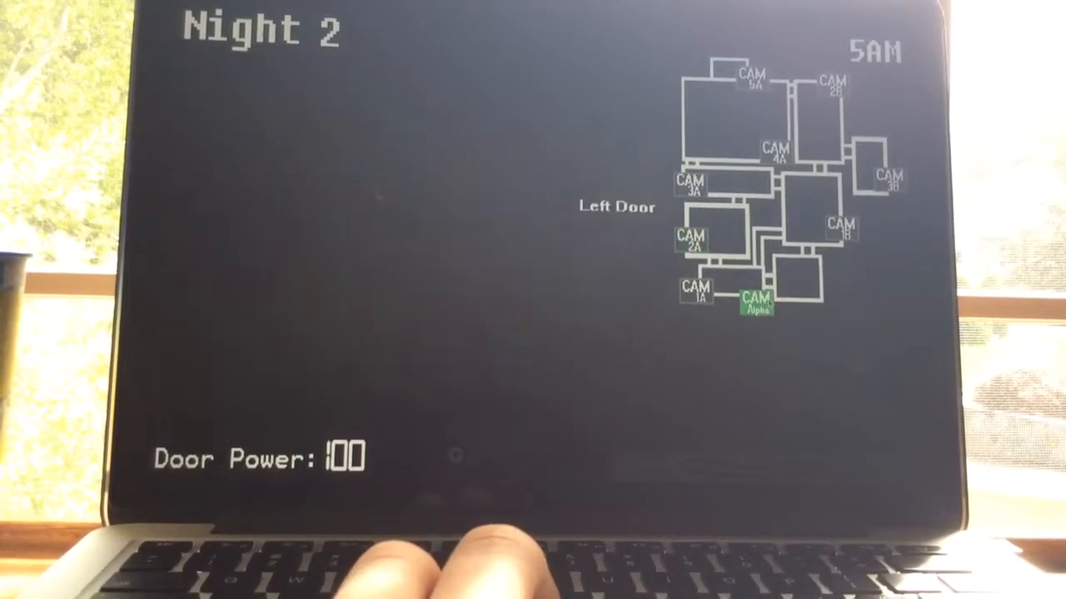
{"action": "left_click", "coordinate": [689, 241]}
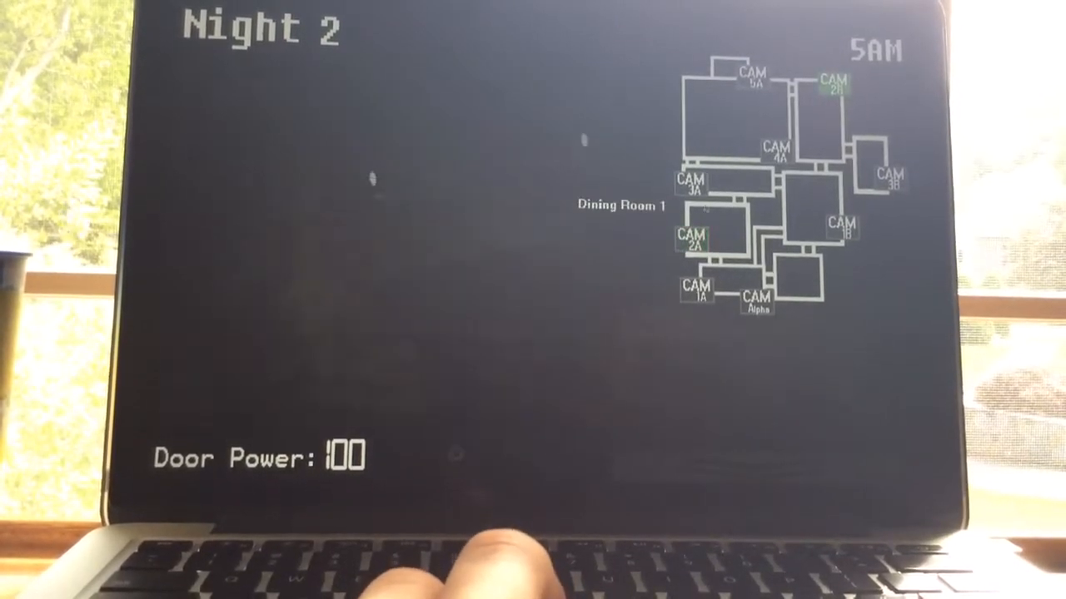
{"action": "left_click", "coordinate": [692, 236]}
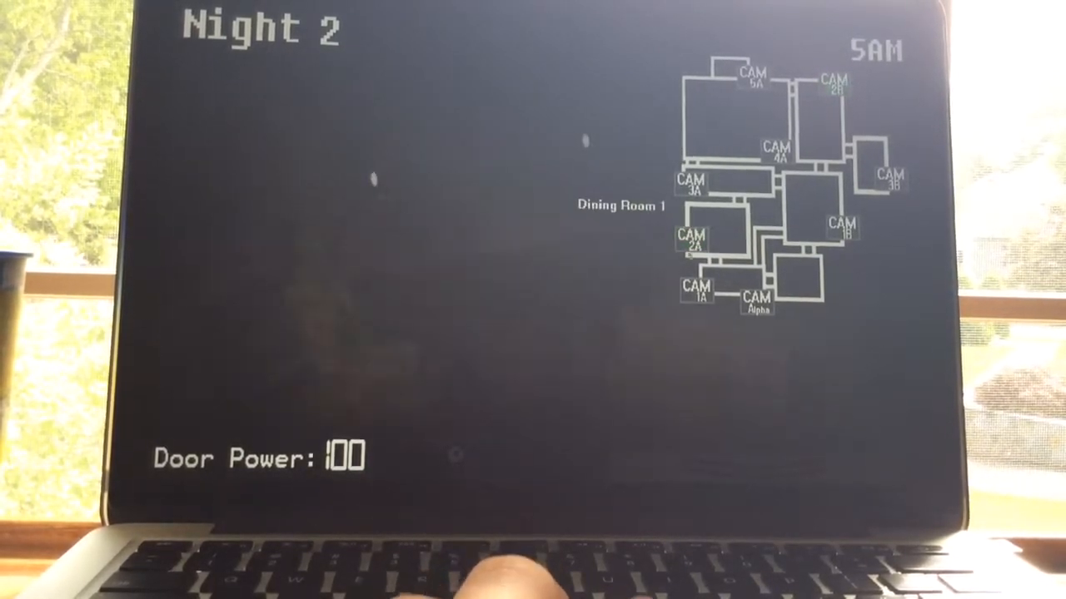
Alternate between winding the Repair Room music box and checking the Dining Room 1 feed.
{"action": "left_click", "coordinate": [691, 239]}
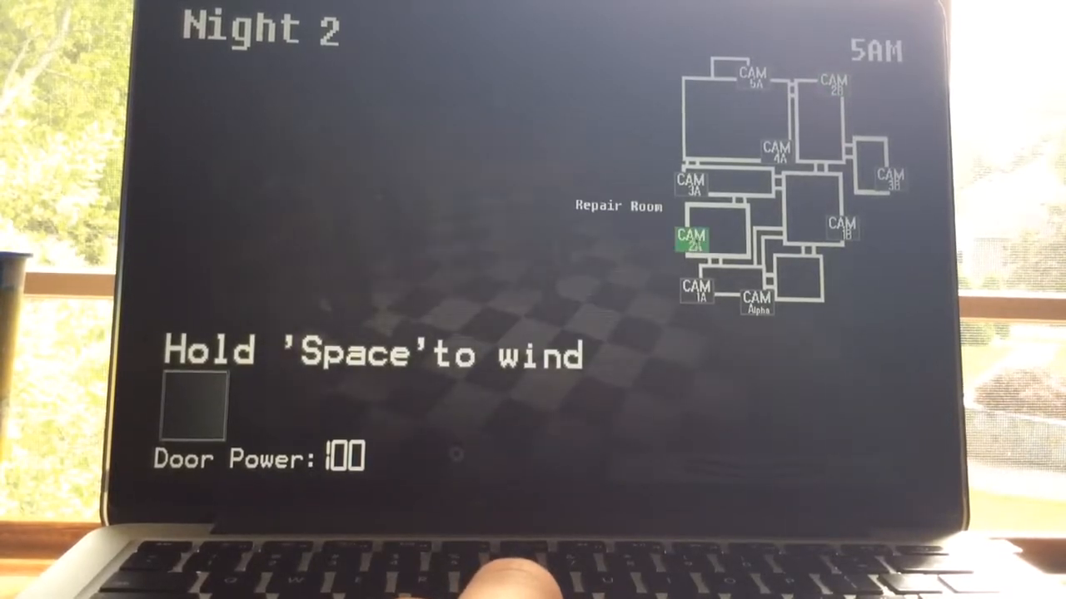
{"action": "left_click", "coordinate": [830, 87]}
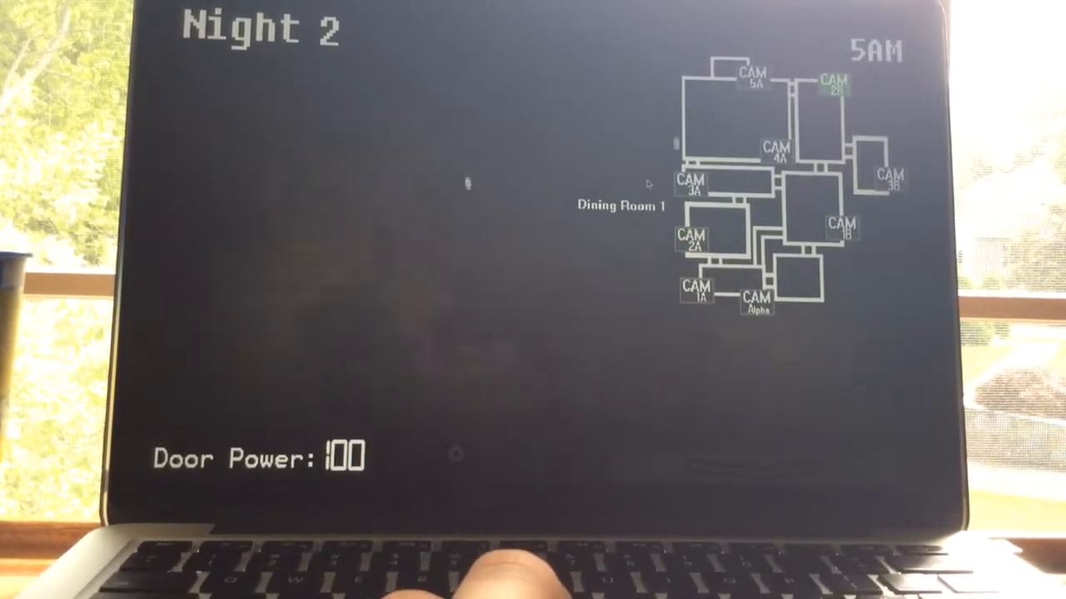
{"action": "left_click", "coordinate": [691, 240]}
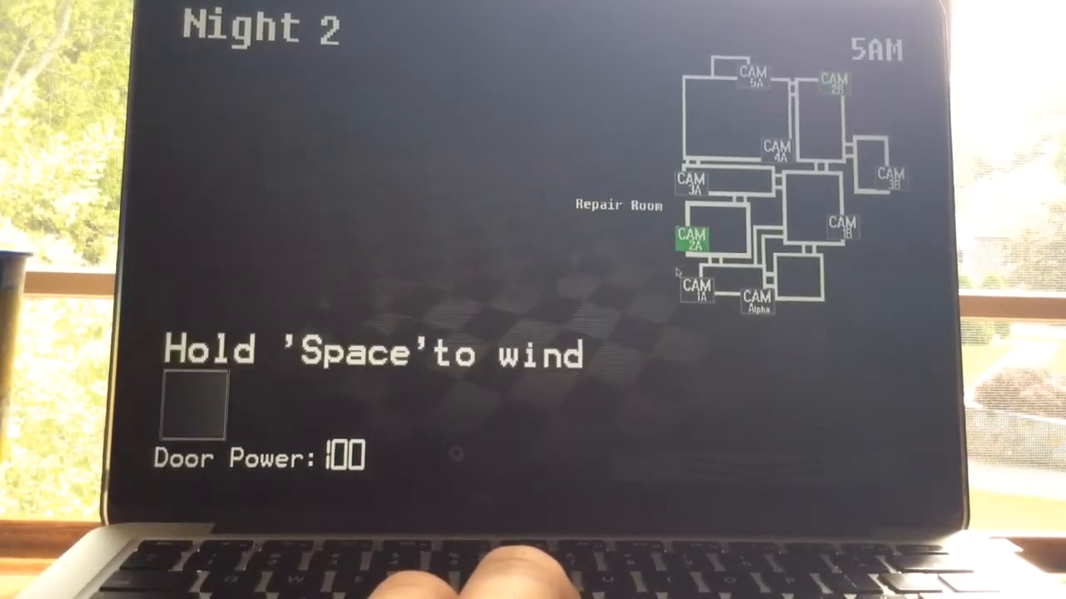
{"action": "left_click", "coordinate": [832, 87]}
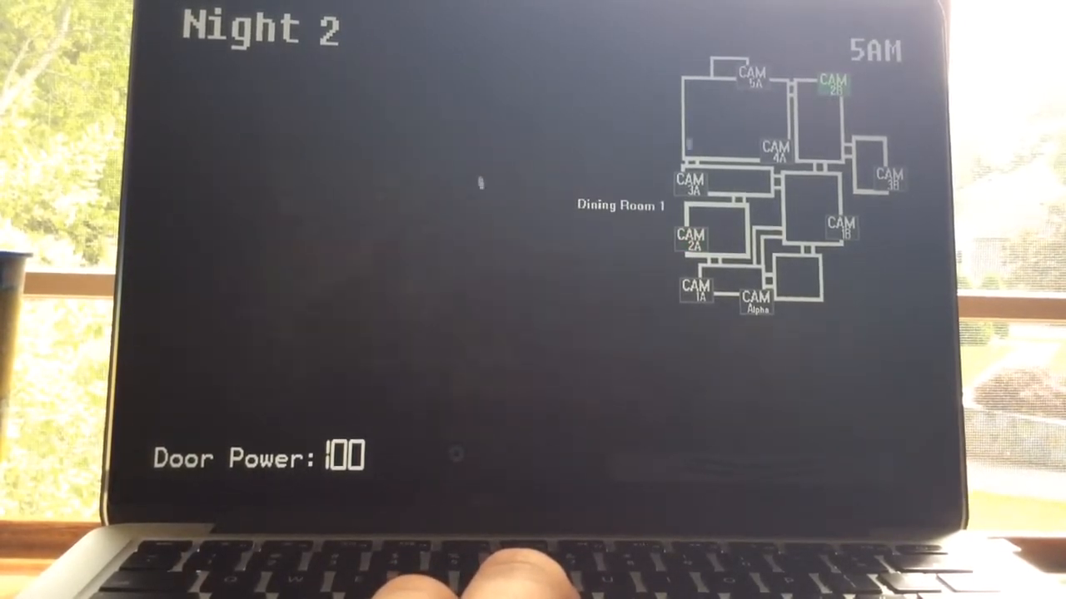